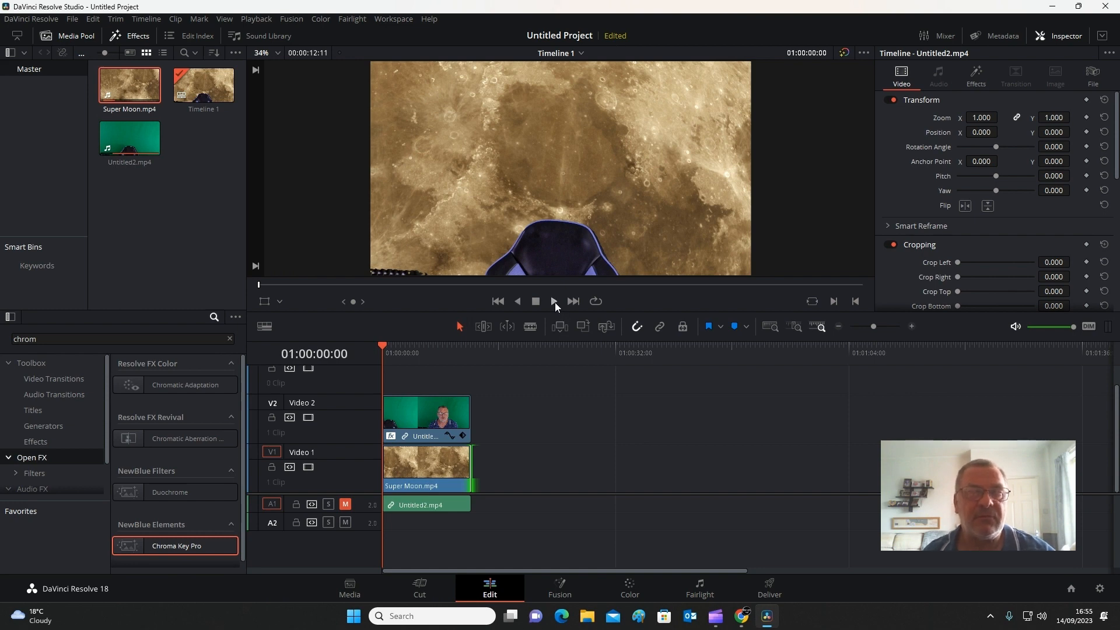
Preview the keyed presenter over the moon, then bring up the Playback menu's proxy resolution choices.
{"action": "left_click", "coordinate": [553, 301]}
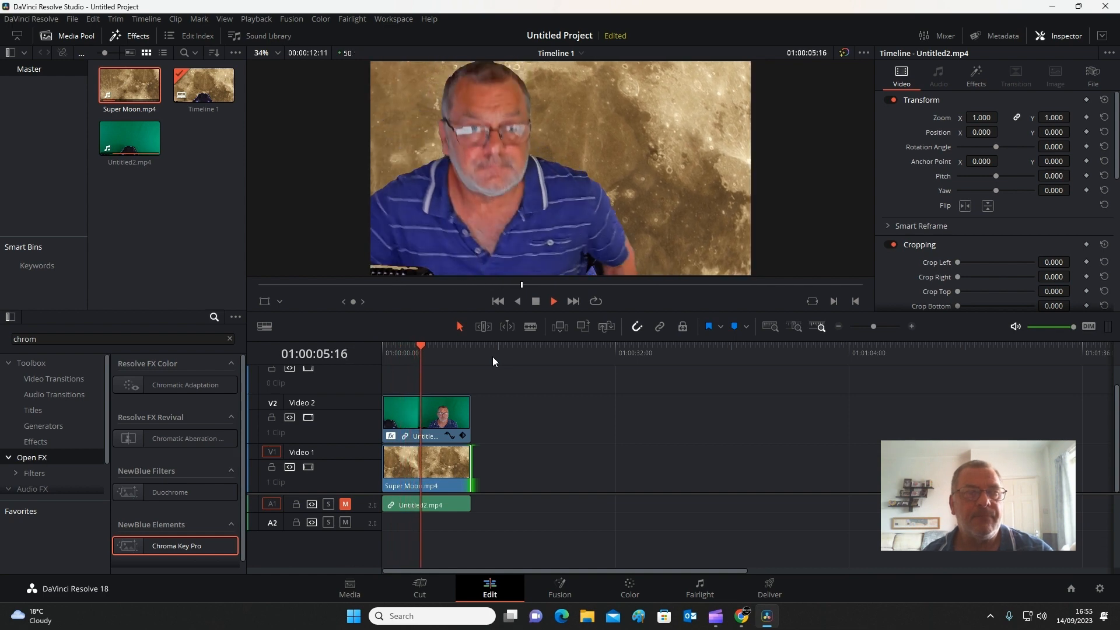
{"action": "left_click", "coordinate": [553, 301]}
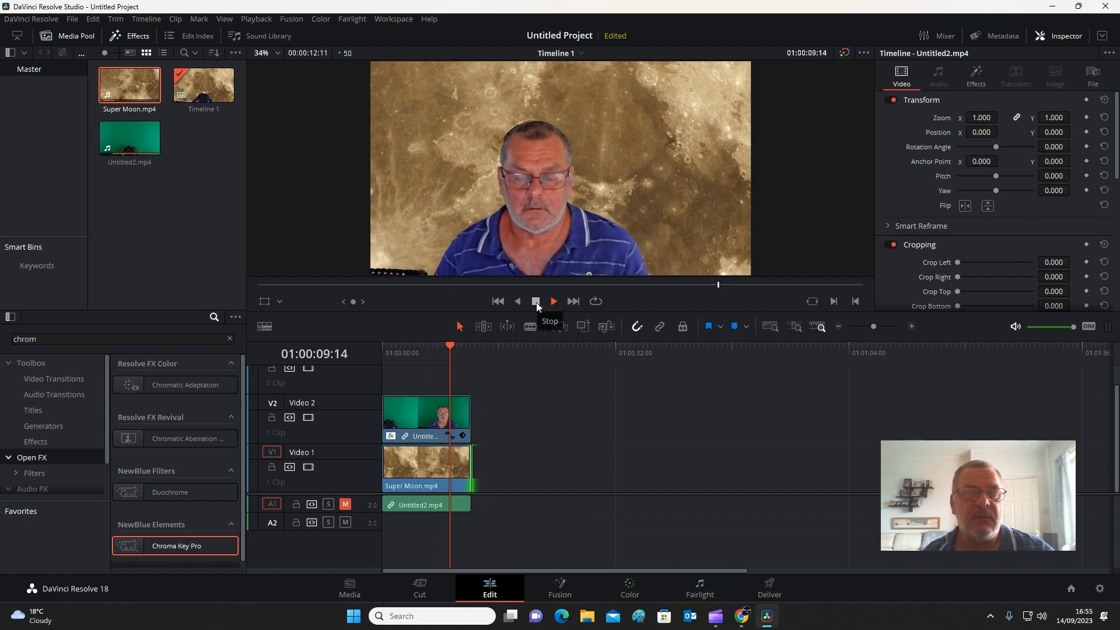
{"action": "left_click", "coordinate": [552, 301]}
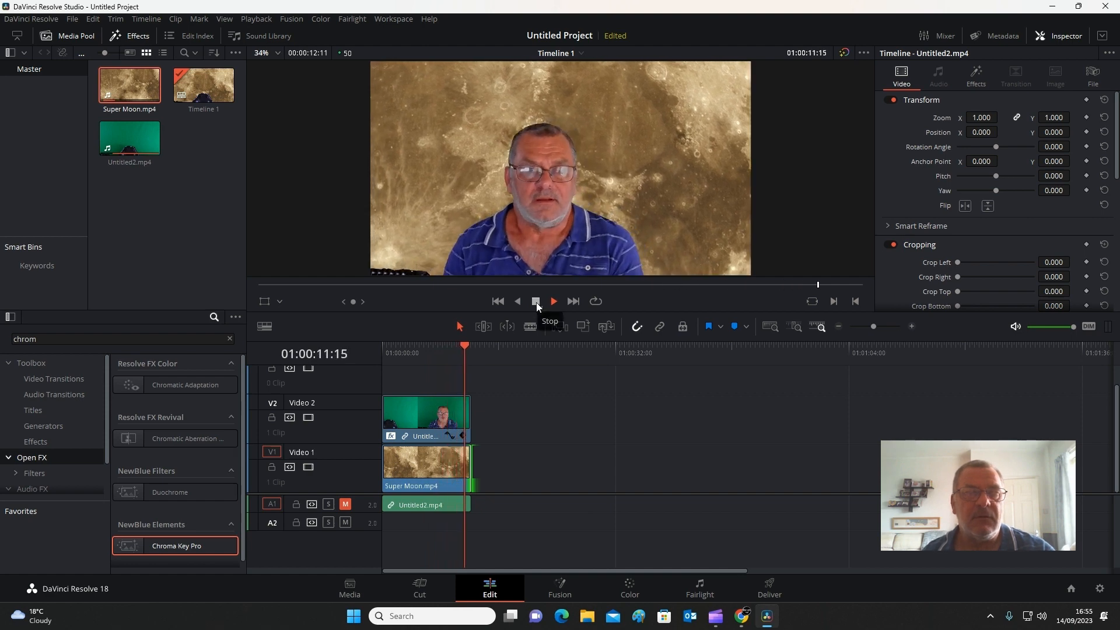
{"action": "left_click", "coordinate": [535, 300]}
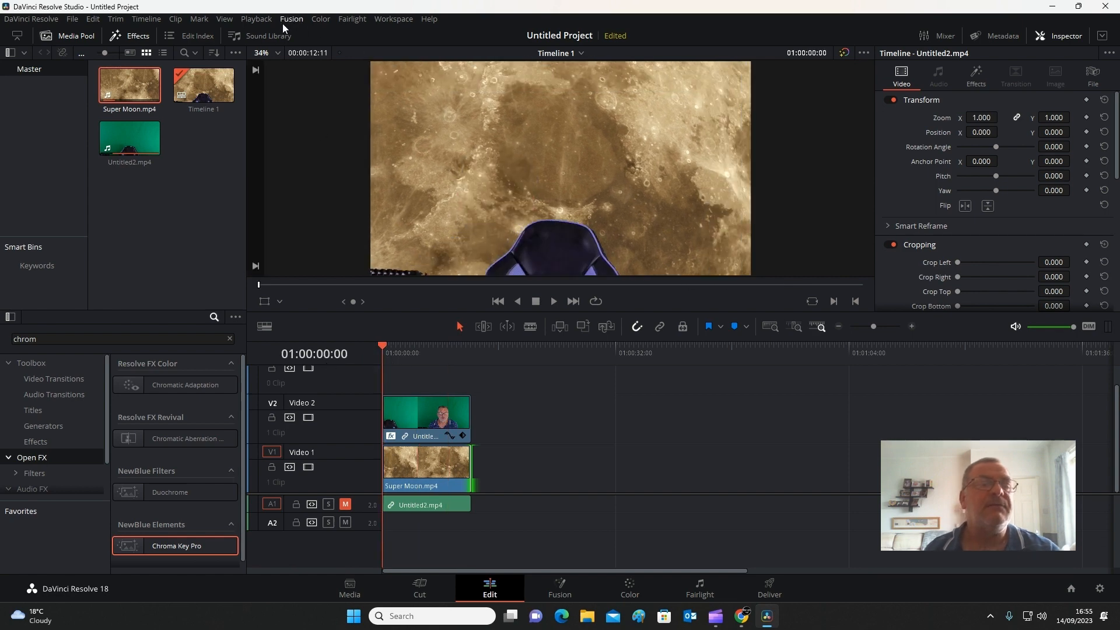
{"action": "left_click", "coordinate": [256, 19]}
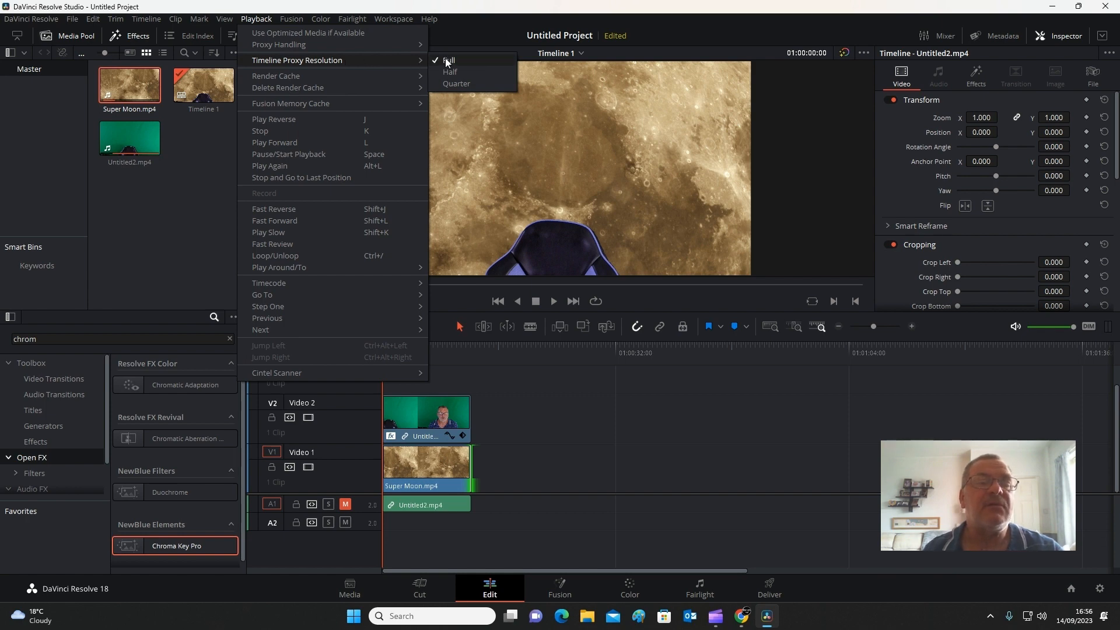
{"action": "mouse_move", "coordinate": [457, 84]}
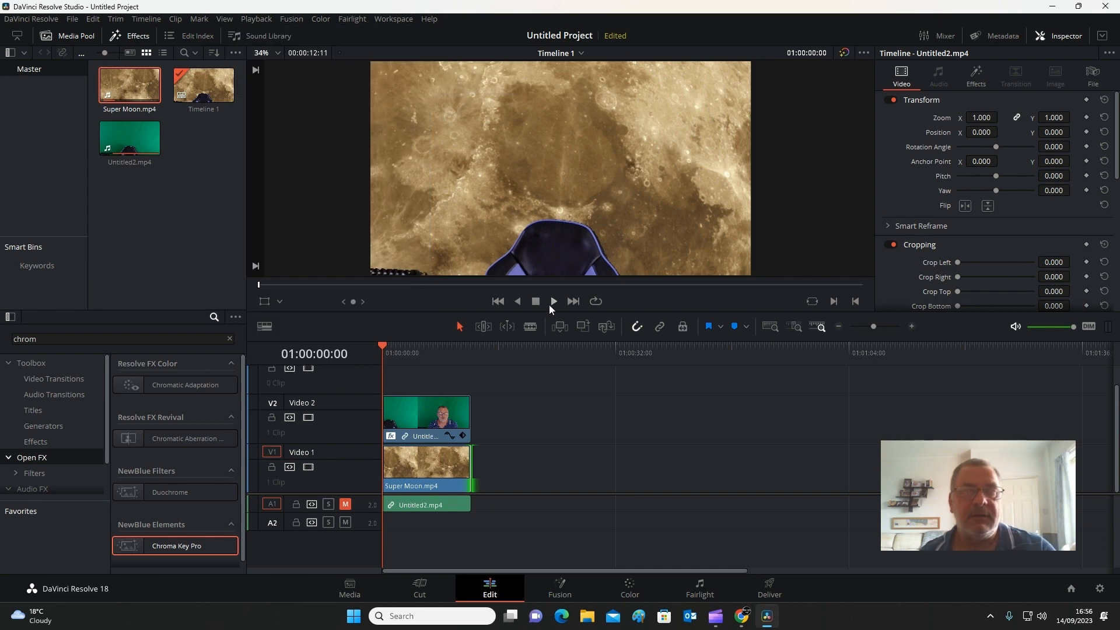
Play the timeline repeatedly to confirm the keyed composite now runs smoothly about ten seconds in.
{"action": "left_click", "coordinate": [553, 301]}
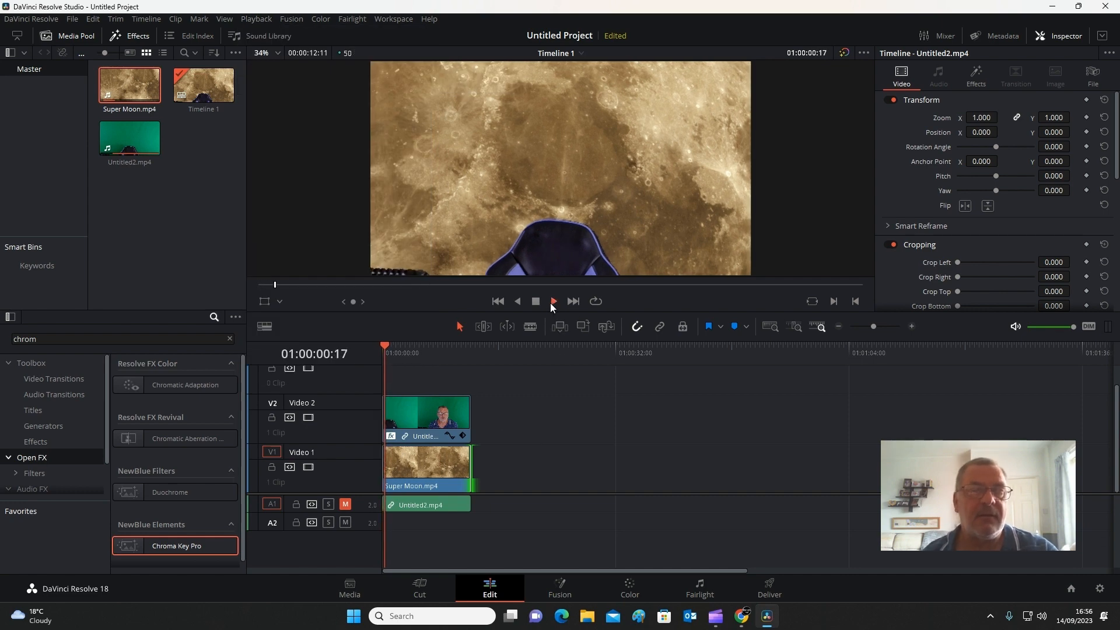
{"action": "left_click", "coordinate": [551, 301]}
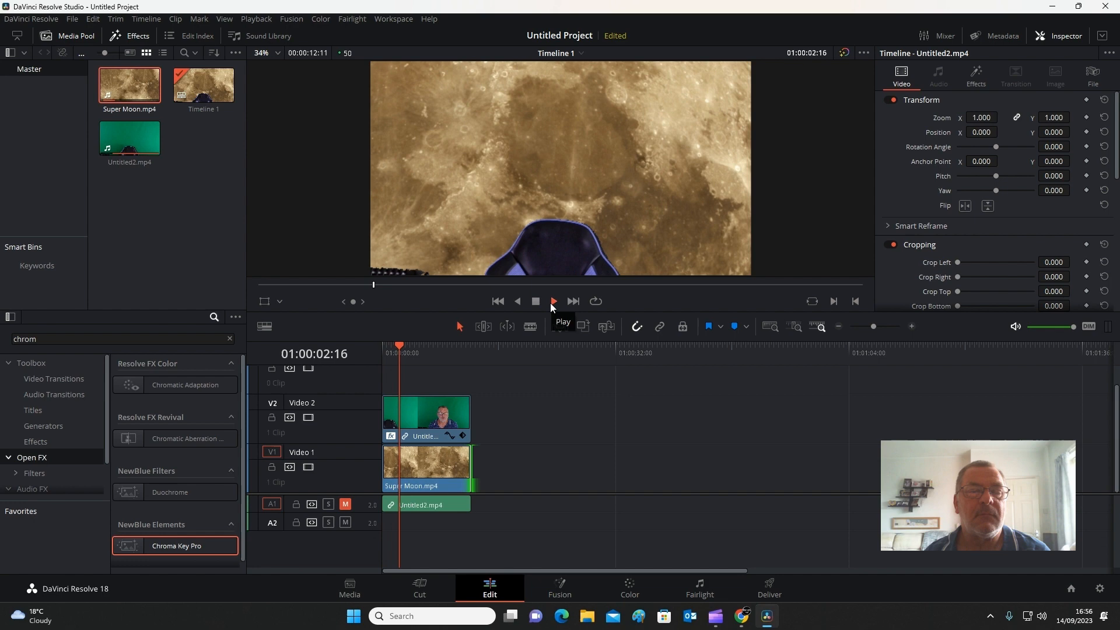
{"action": "left_click", "coordinate": [552, 301]}
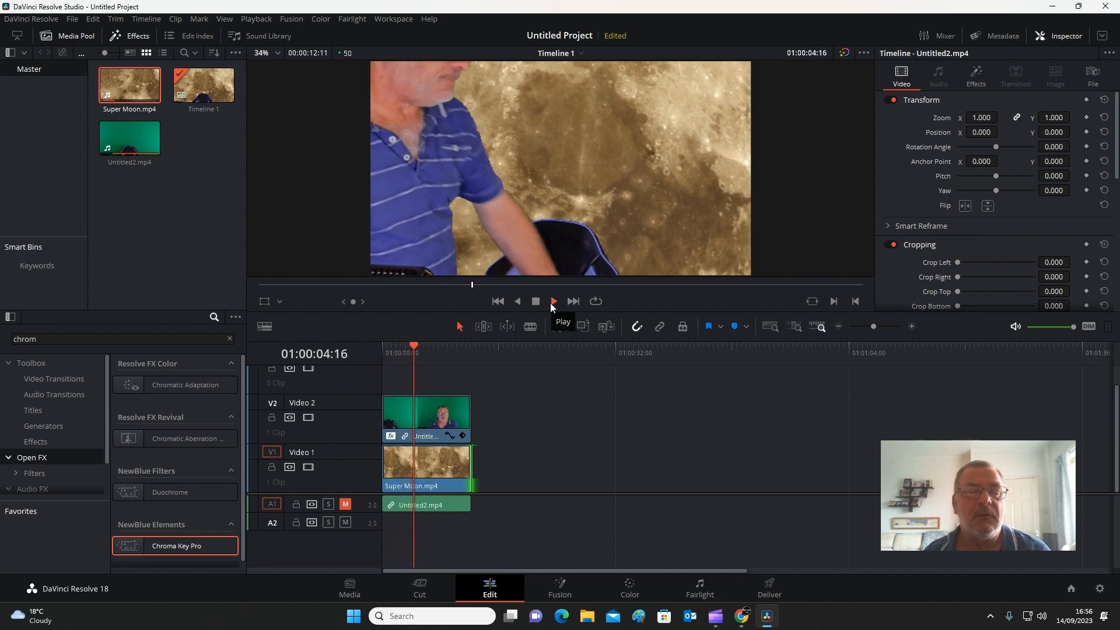
{"action": "left_click", "coordinate": [552, 301]}
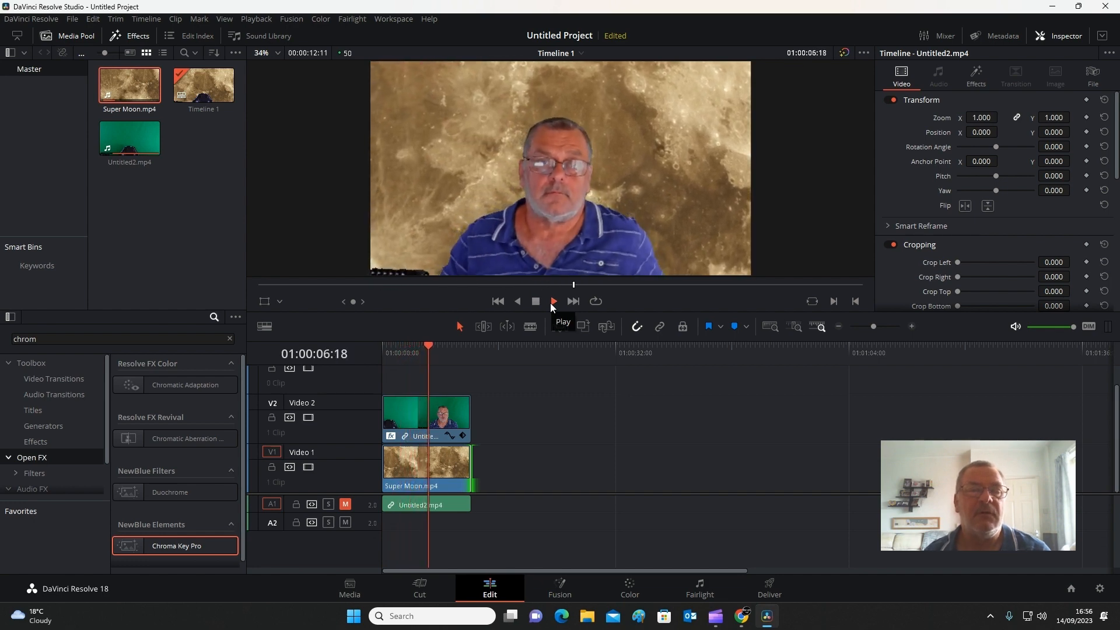
{"action": "left_click", "coordinate": [553, 301]}
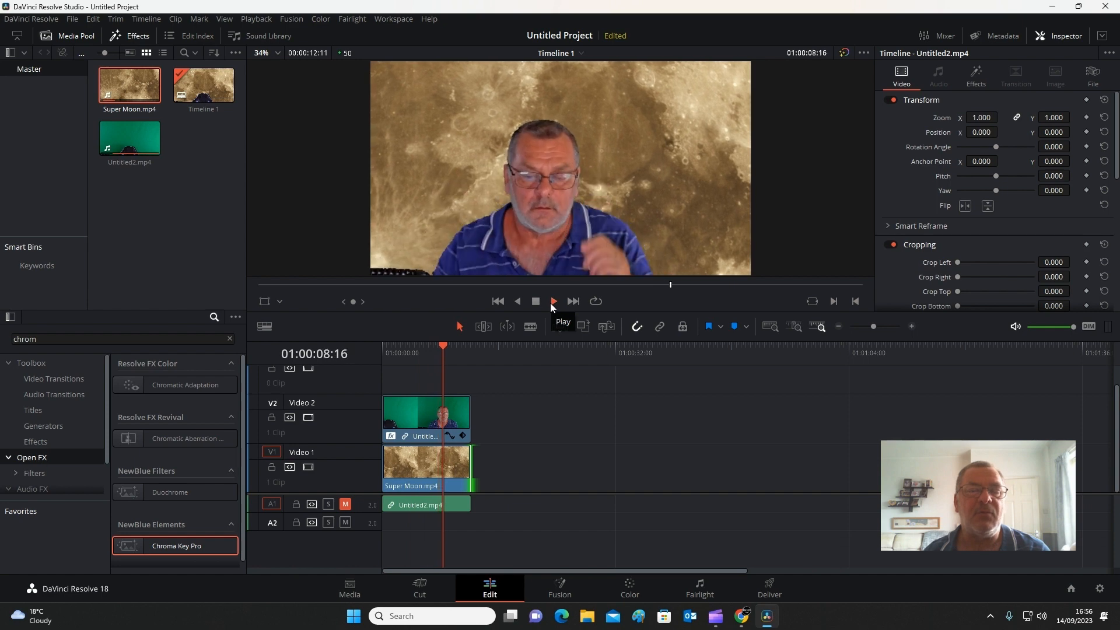
{"action": "left_click", "coordinate": [552, 301]}
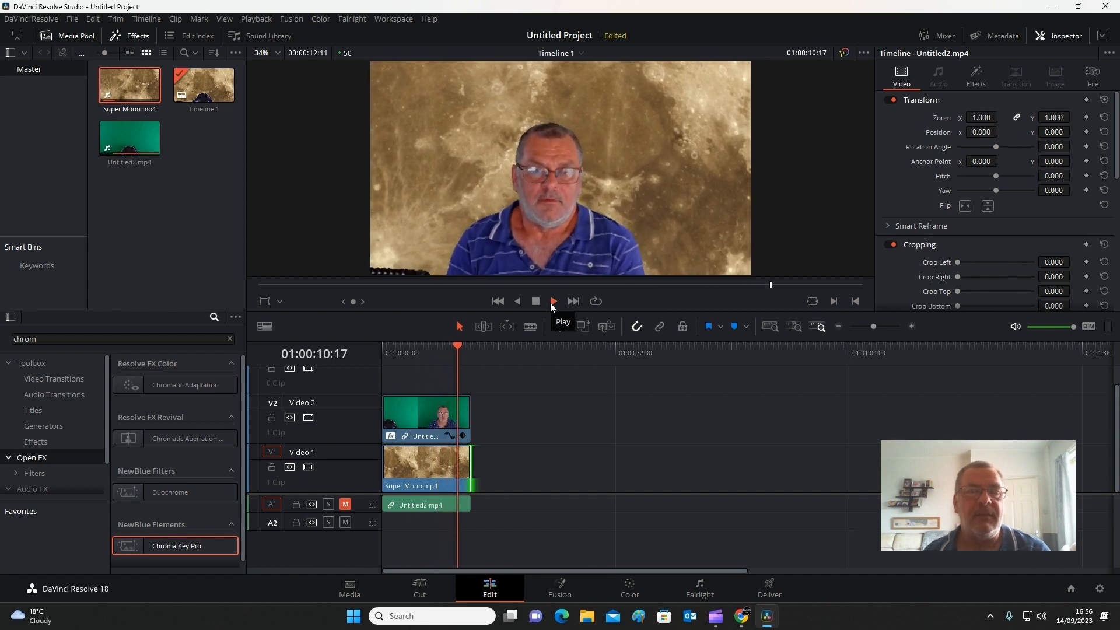